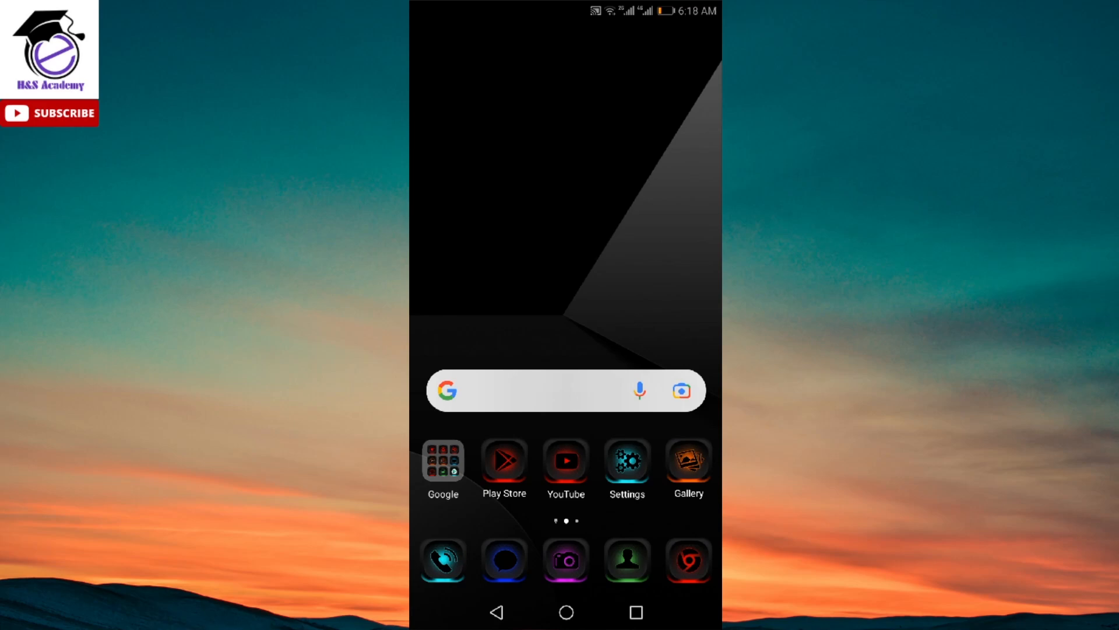
Launch Play Store from the home screen and search for 'vpn' via the search history
left_click(503, 460)
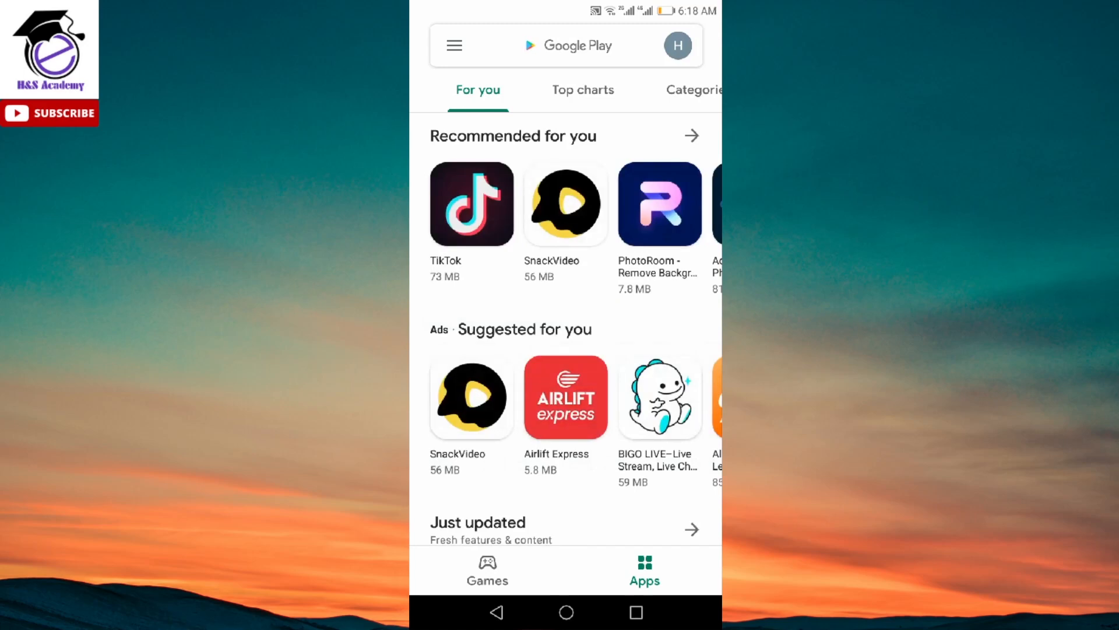
left_click(564, 46)
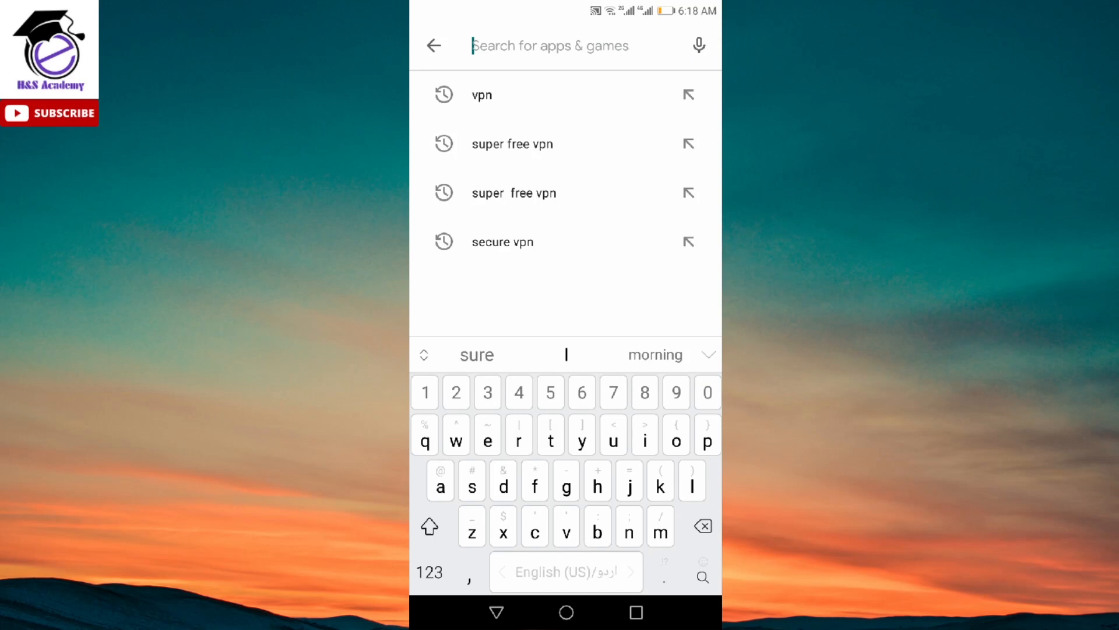
left_click(482, 94)
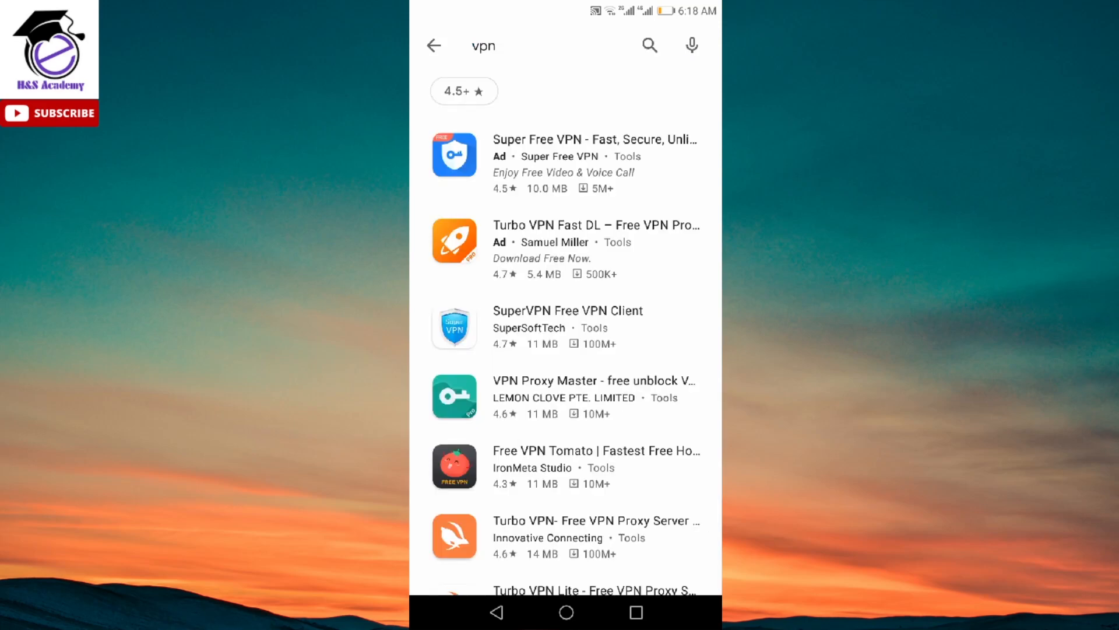
Select 'Super Free VPN - Fast, Secure, Unlimited VPN Proxy' from the results
left_click(569, 326)
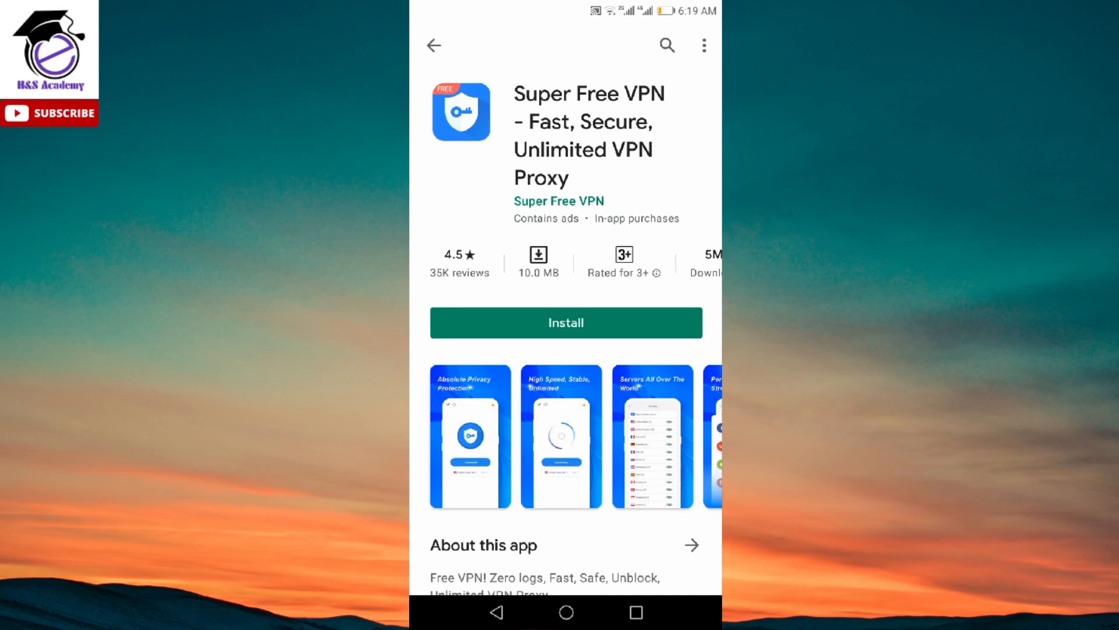
Install Super Free VPN and launch it once the download finishes
left_click(565, 322)
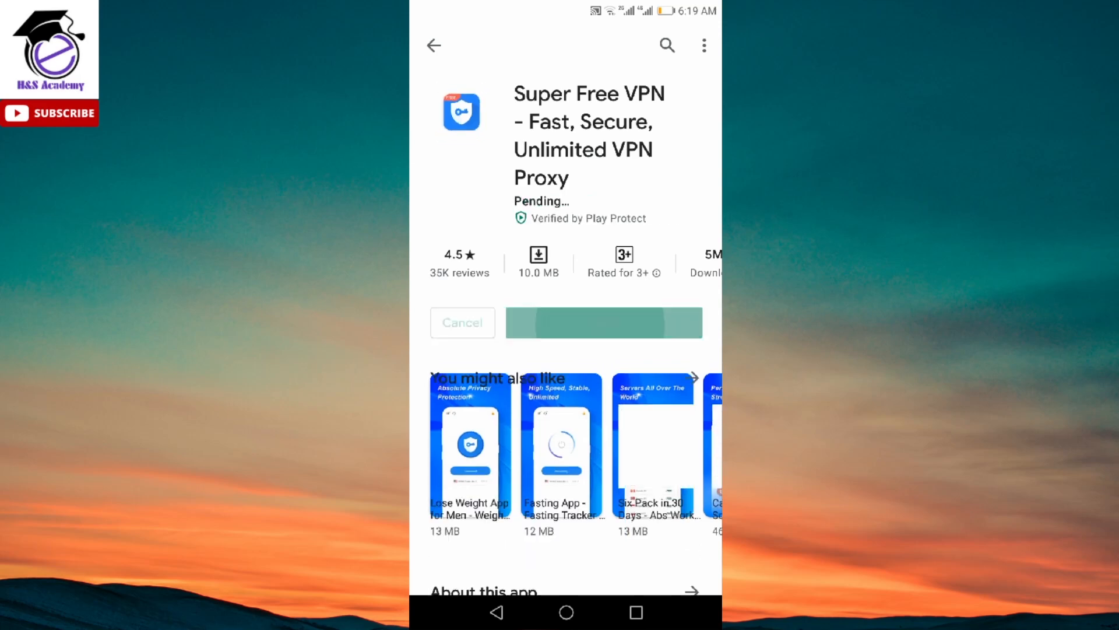
scroll("down", 3)
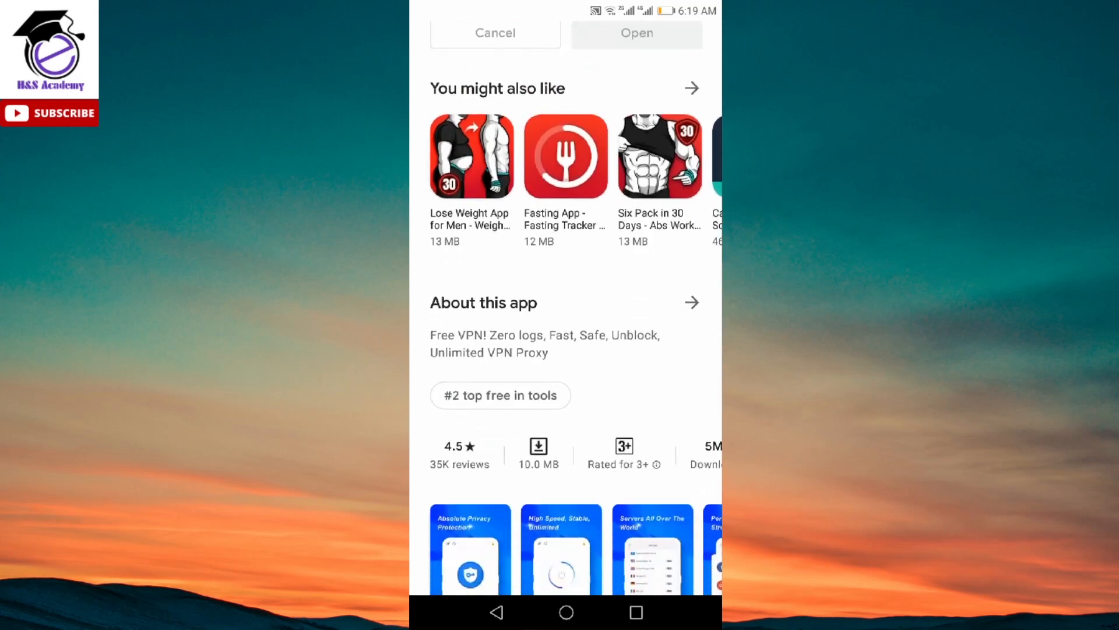
scroll("down", 3)
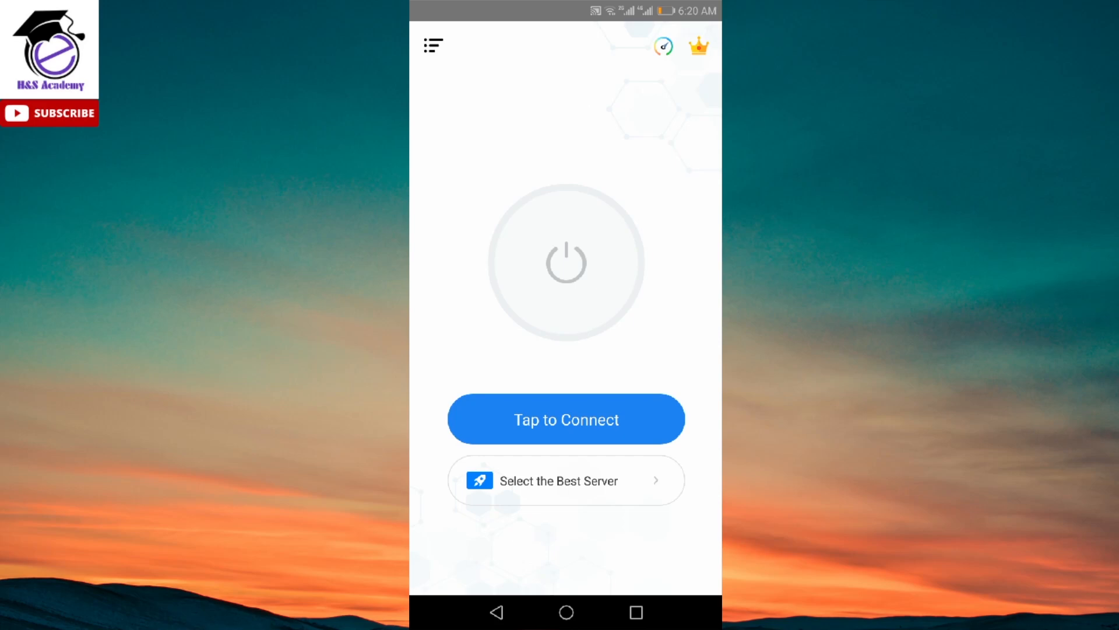
Start the VPN connection and accept the system Connection request with OK
left_click(565, 419)
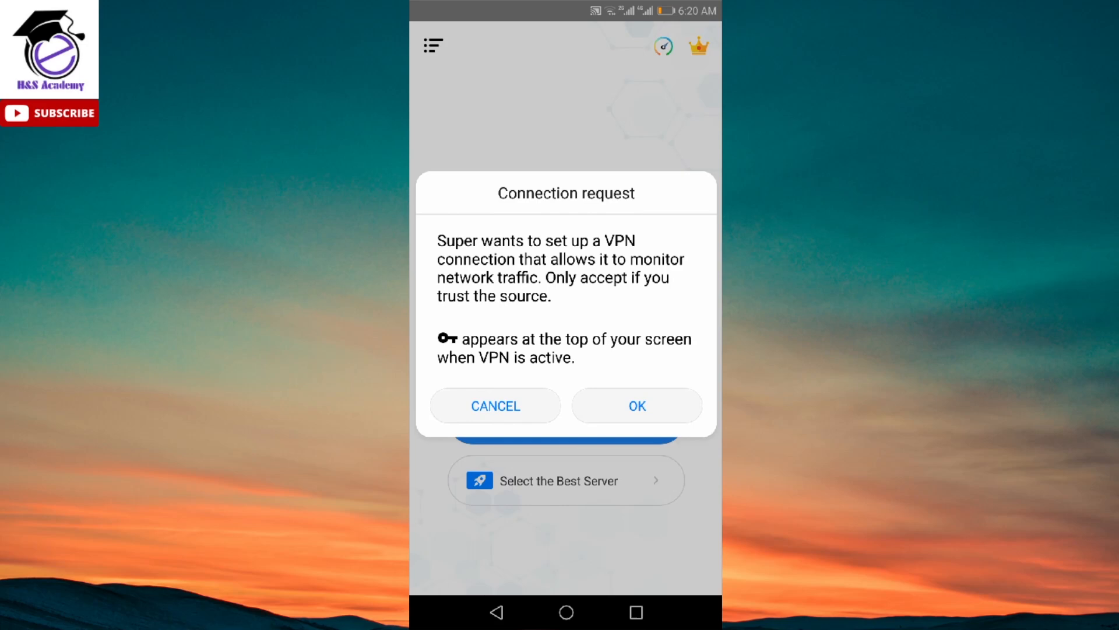
left_click(636, 406)
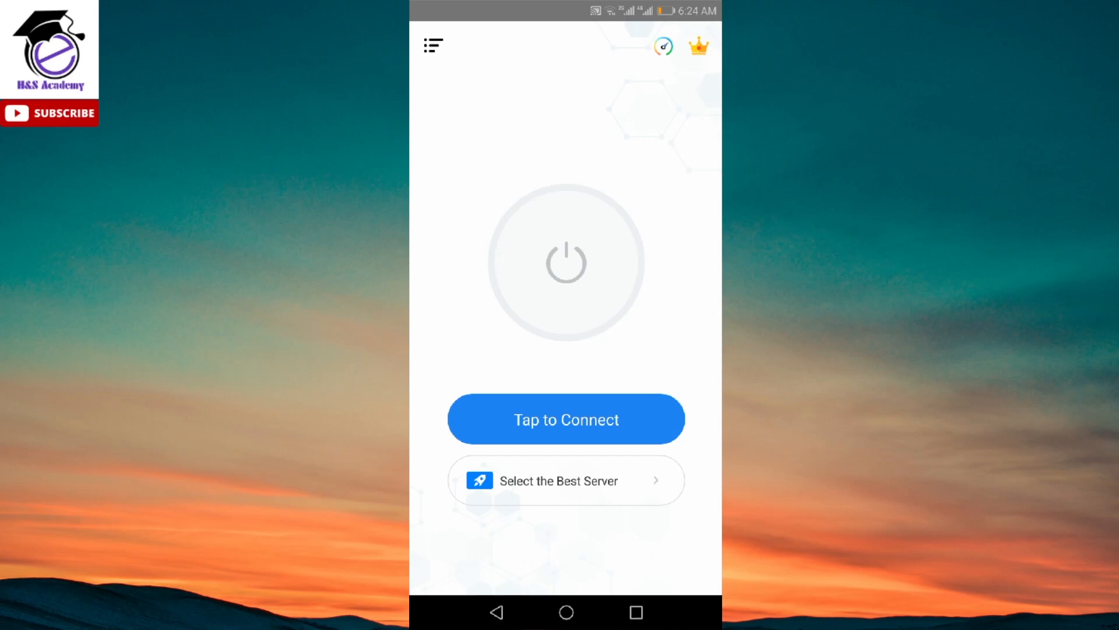
left_click(566, 479)
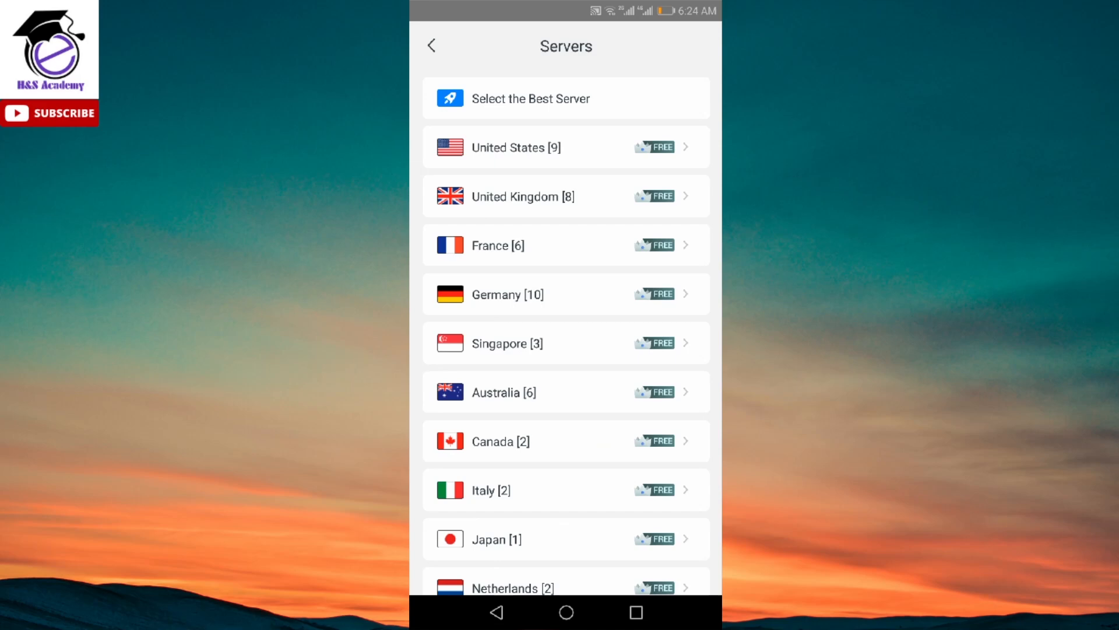
left_click(431, 45)
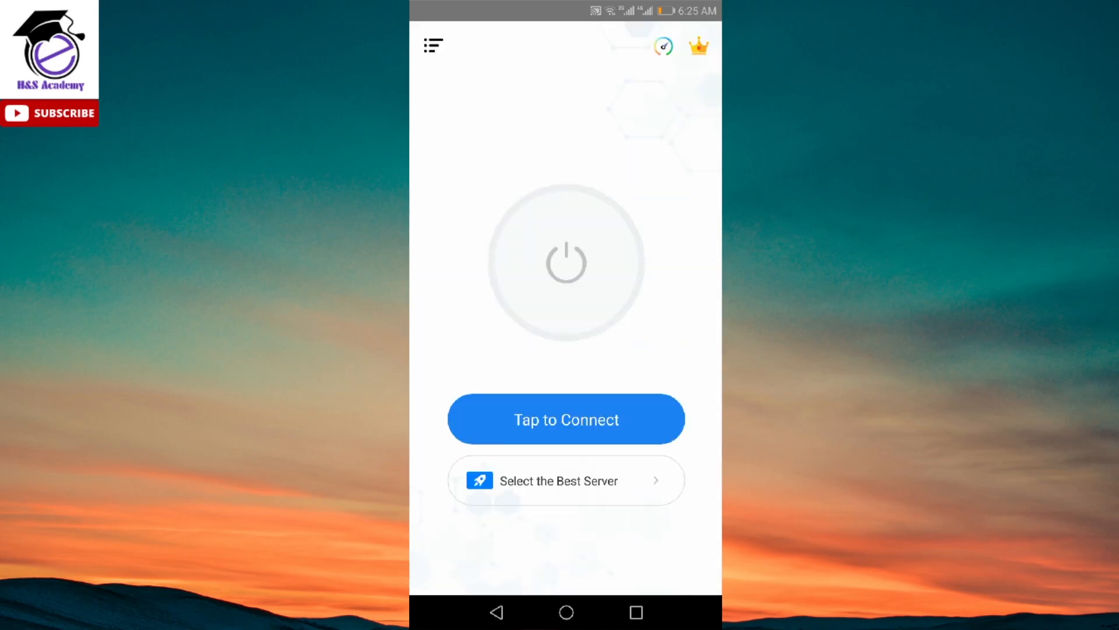